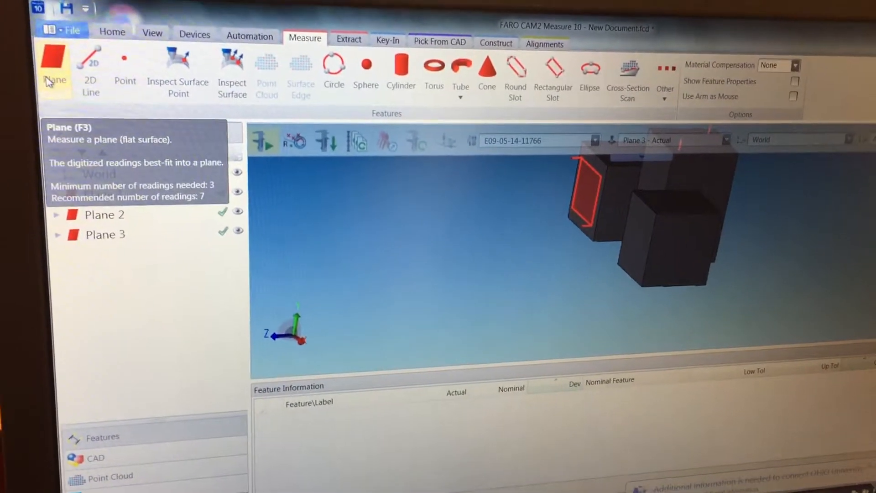
# Measure Plane 4 and Plane 5 on the block faces and select both in the Features tree
pyautogui.click(54, 73)
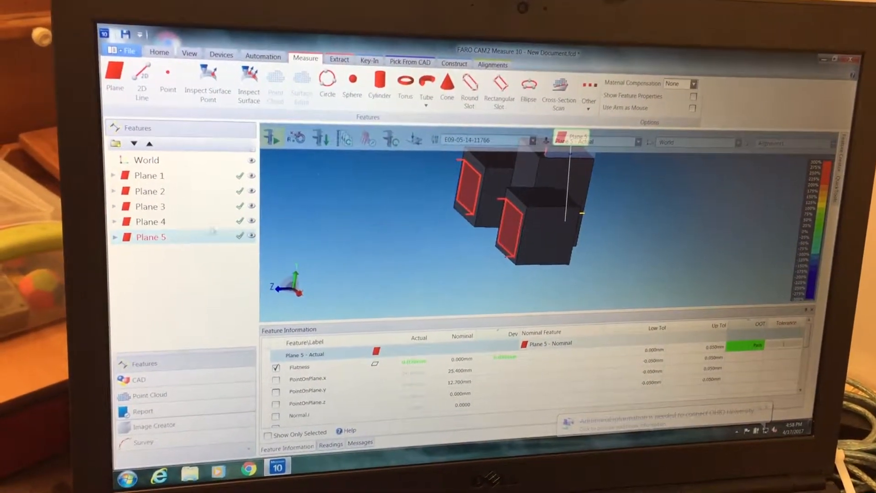
pyautogui.click(156, 217)
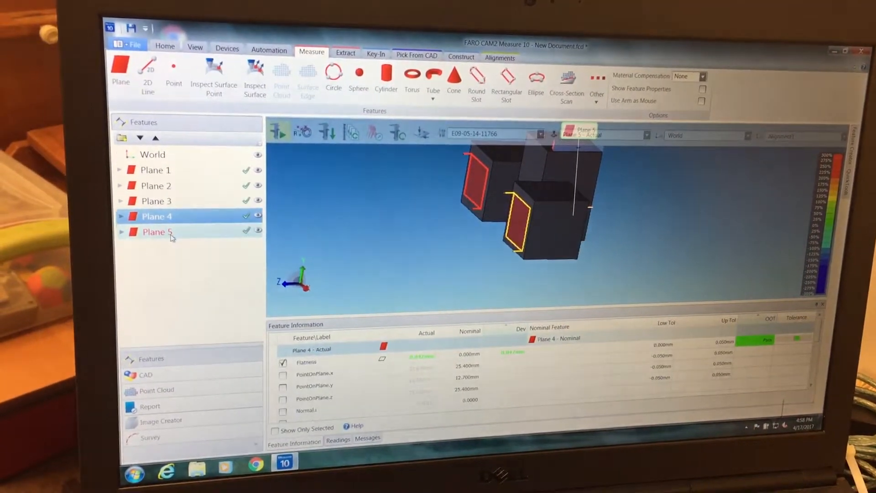
pyautogui.click(158, 226)
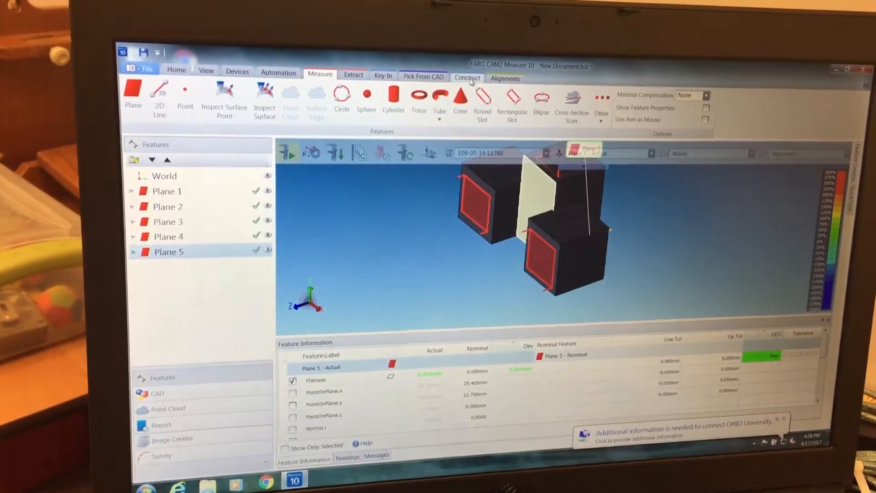
# Create Length 1 as an actual length from Plane 5 and Plane 4 and show its 25.550 mm value
pyautogui.click(467, 78)
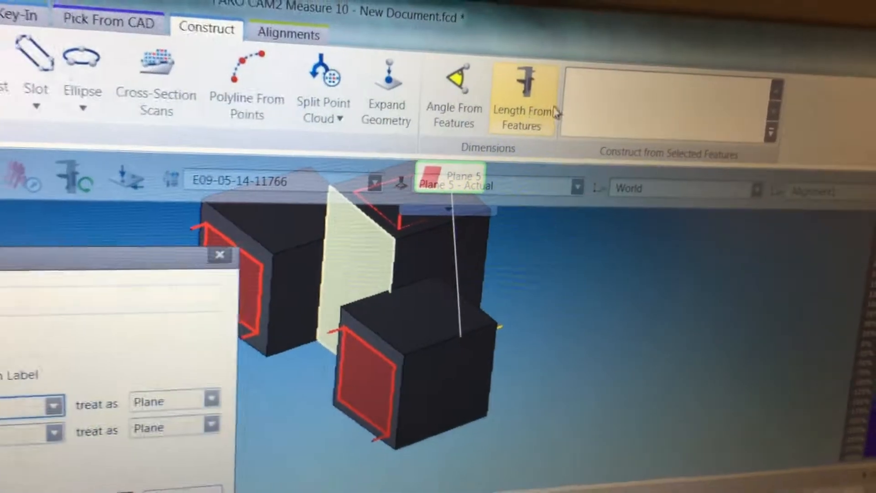
pyautogui.click(520, 98)
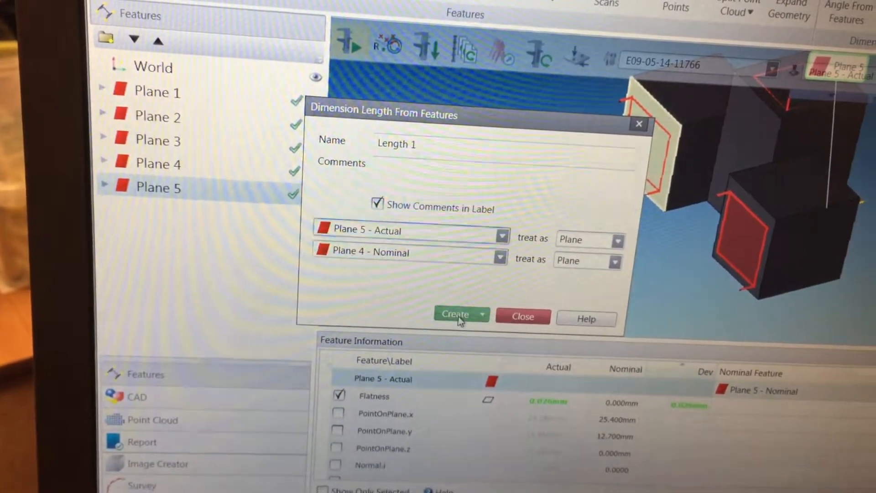
pyautogui.click(481, 311)
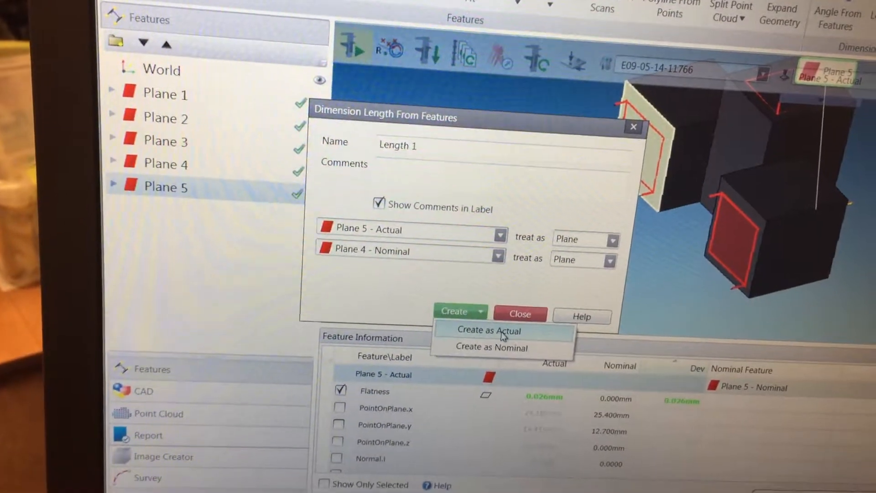
pyautogui.click(489, 330)
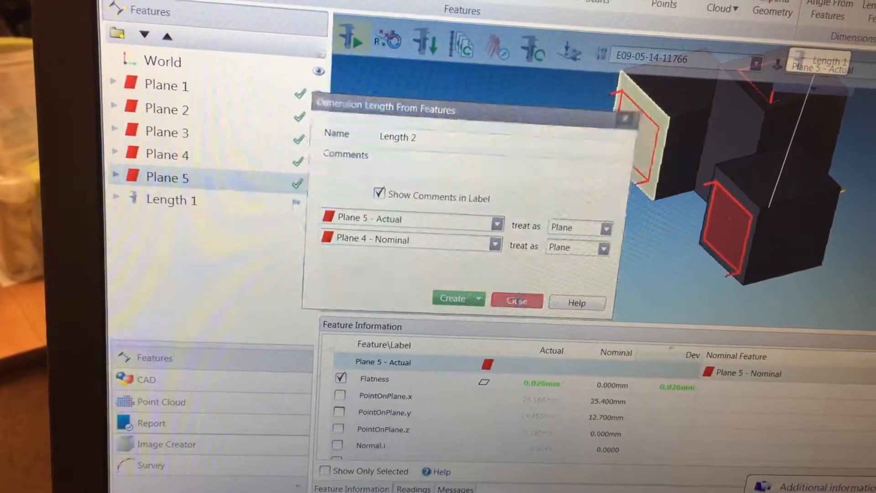
pyautogui.click(514, 302)
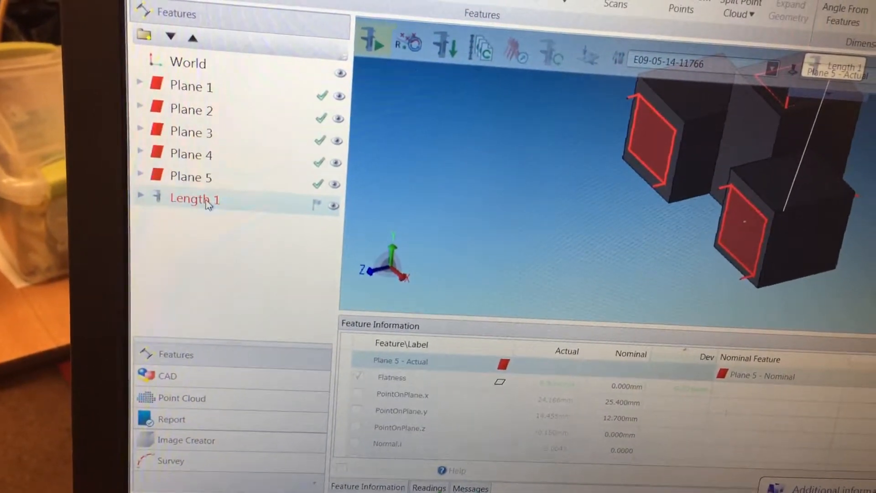
pyautogui.click(194, 199)
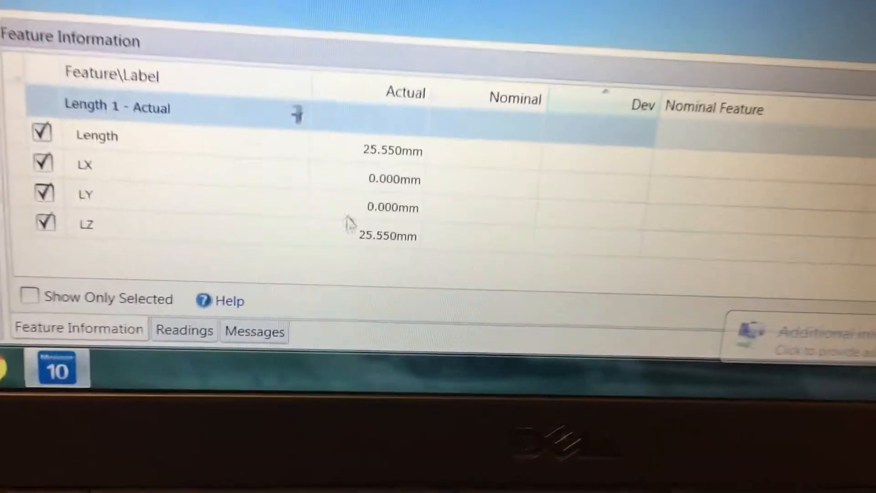